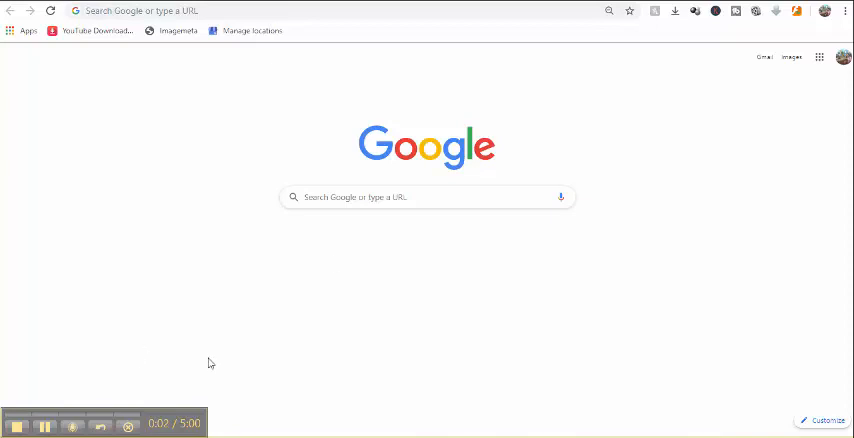
{"action": "mouse_move", "coordinate": [682, 40]}
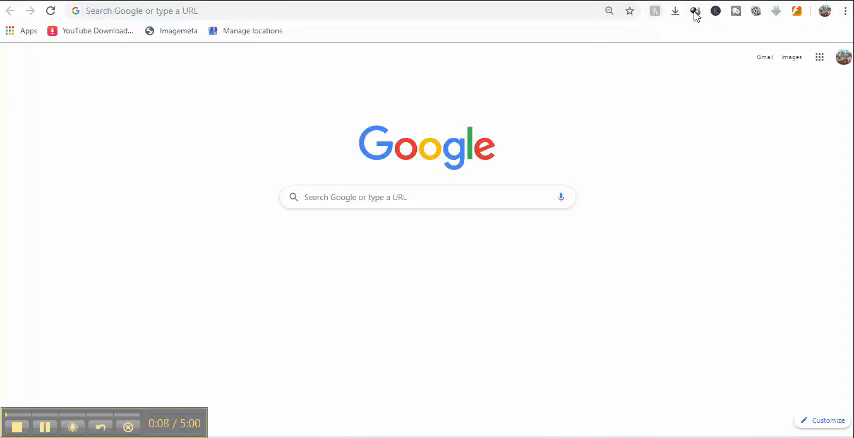
{"action": "mouse_move", "coordinate": [642, 22]}
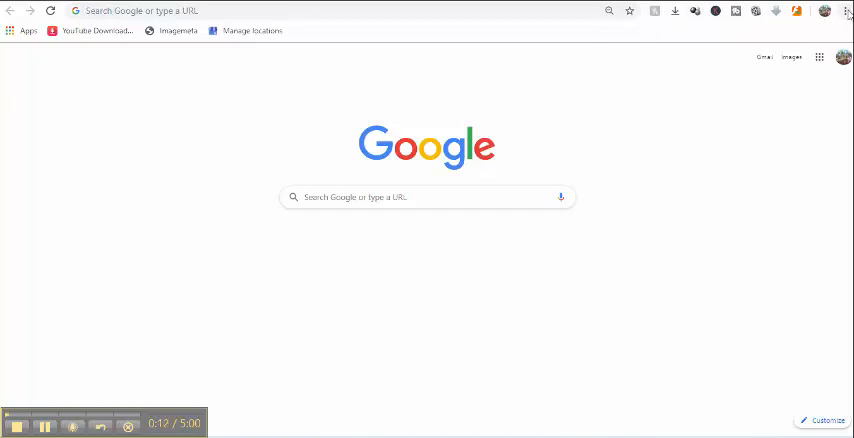
Step: Reveal the Extensions entry under More tools in Chrome's three-dot menu
{"action": "left_click", "coordinate": [846, 12]}
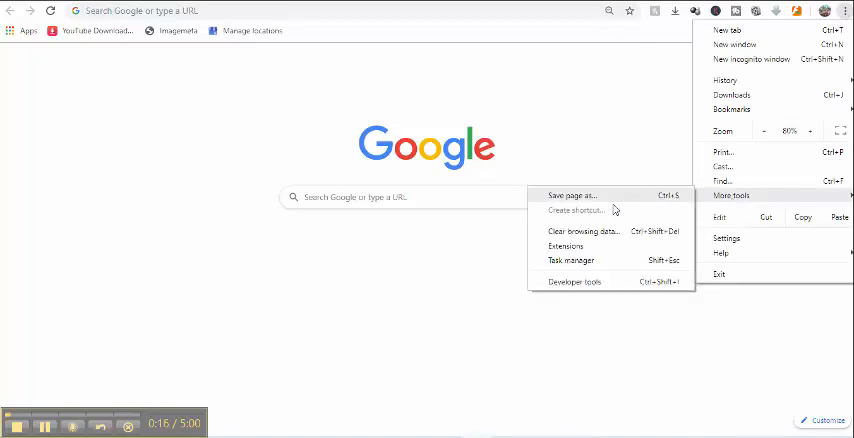
{"action": "mouse_move", "coordinate": [788, 58]}
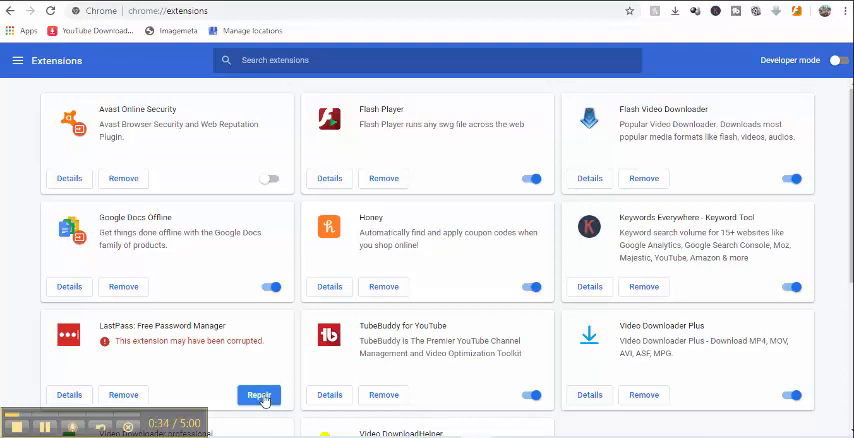
Step: Repair the corrupted LastPass extension from its card on chrome://extensions
{"action": "left_click", "coordinate": [260, 394]}
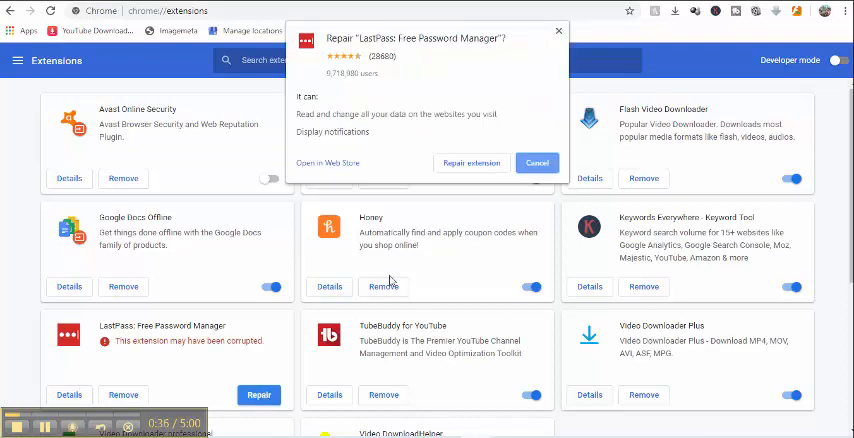
{"action": "mouse_move", "coordinate": [470, 164]}
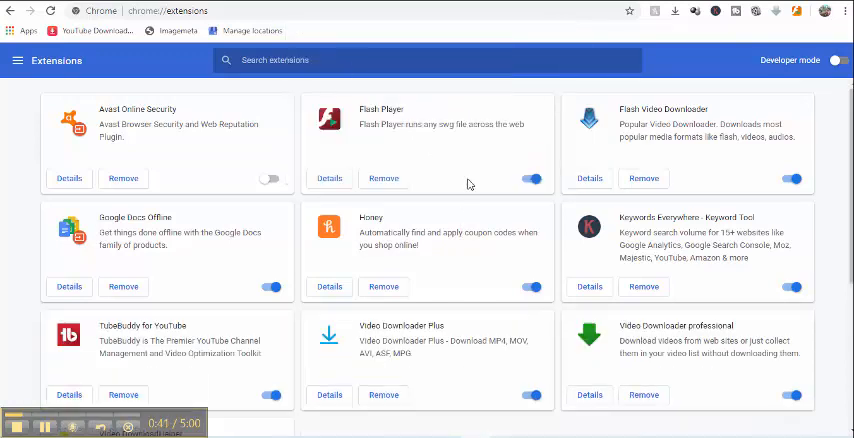
{"action": "mouse_move", "coordinate": [672, 60]}
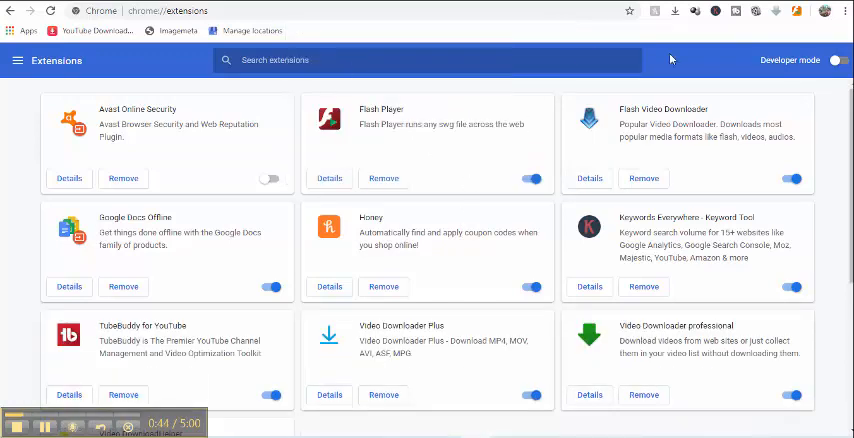
{"action": "mouse_move", "coordinate": [436, 84]}
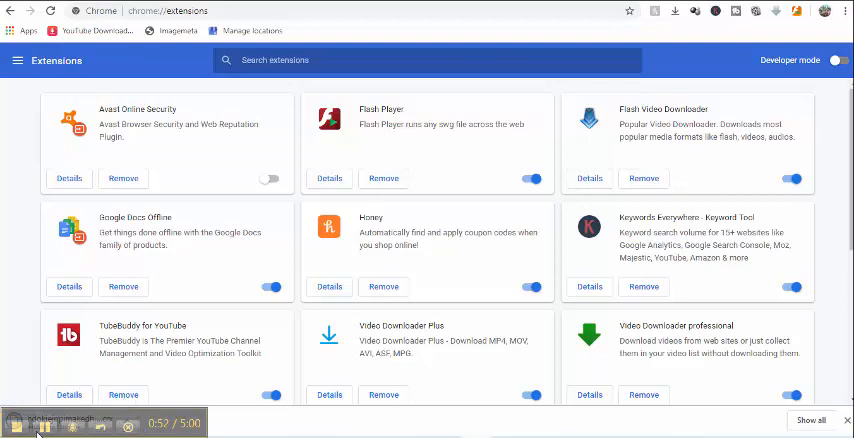
{"action": "scroll", "scroll_direction": "down", "scroll_amount": 3}
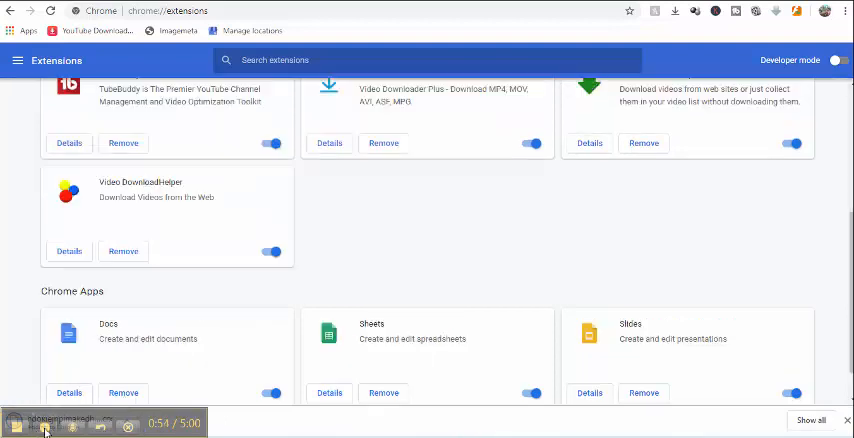
{"action": "scroll", "scroll_direction": "up", "scroll_amount": 3}
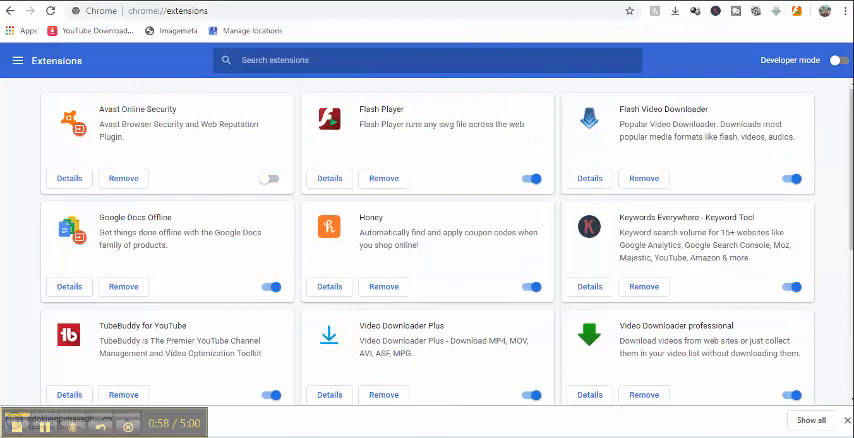
{"action": "mouse_move", "coordinate": [676, 78]}
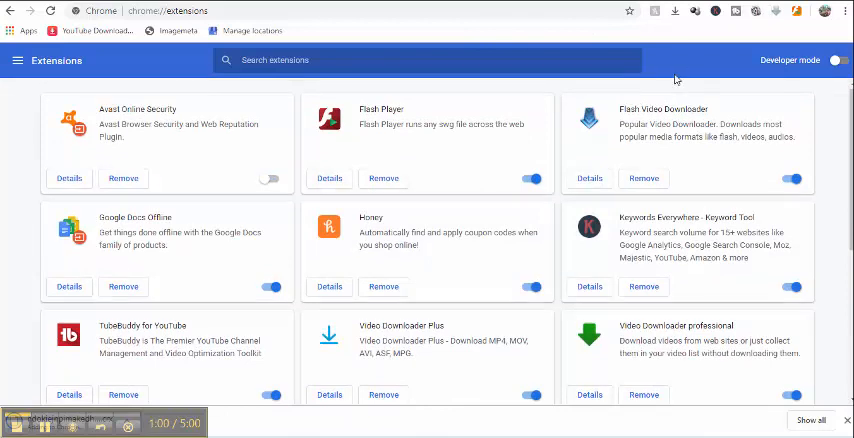
{"action": "scroll", "scroll_direction": "down", "scroll_amount": 3}
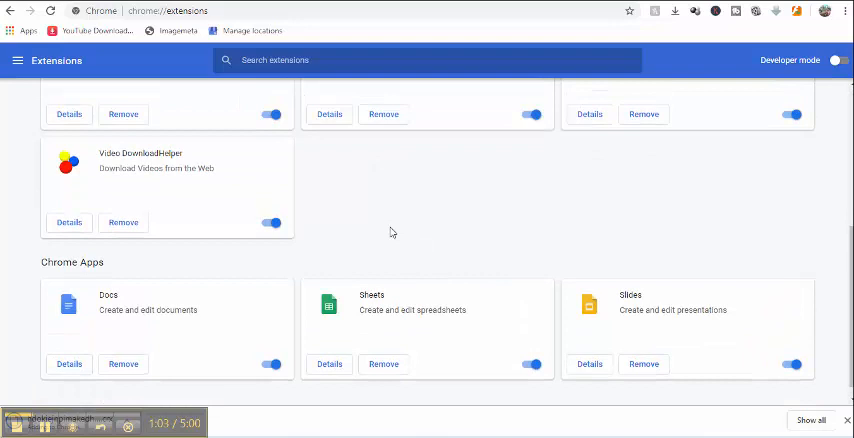
{"action": "scroll", "scroll_direction": "up", "scroll_amount": 3}
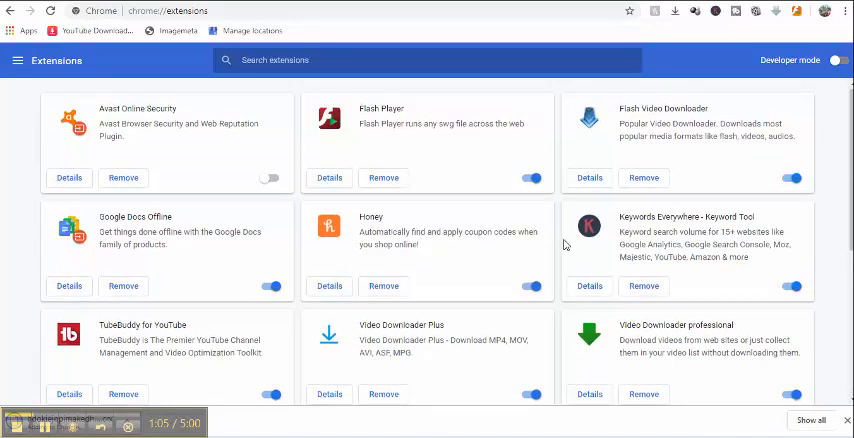
{"action": "scroll", "scroll_direction": "down", "scroll_amount": 3}
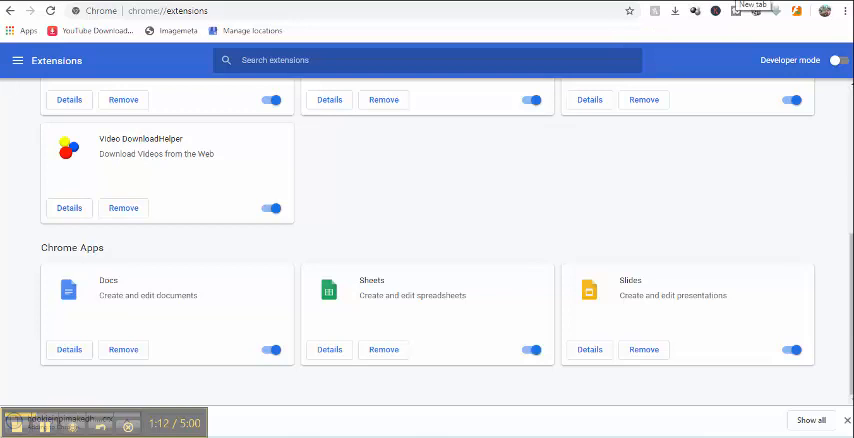
{"action": "left_click", "coordinate": [752, 8]}
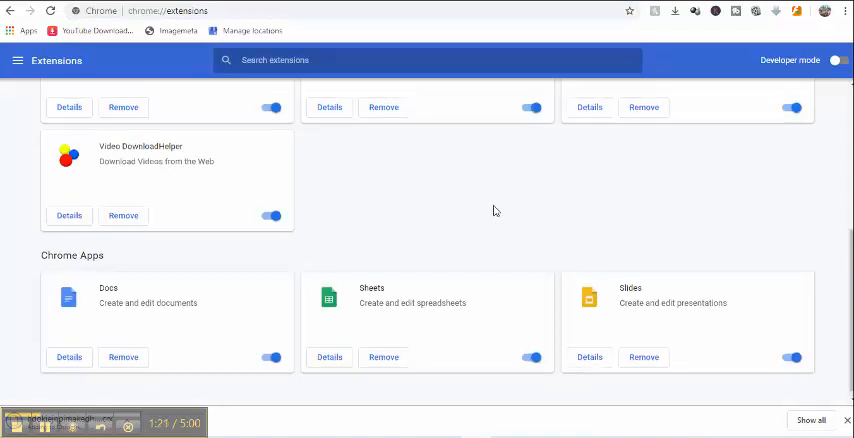
{"action": "scroll", "scroll_direction": "up", "scroll_amount": 3}
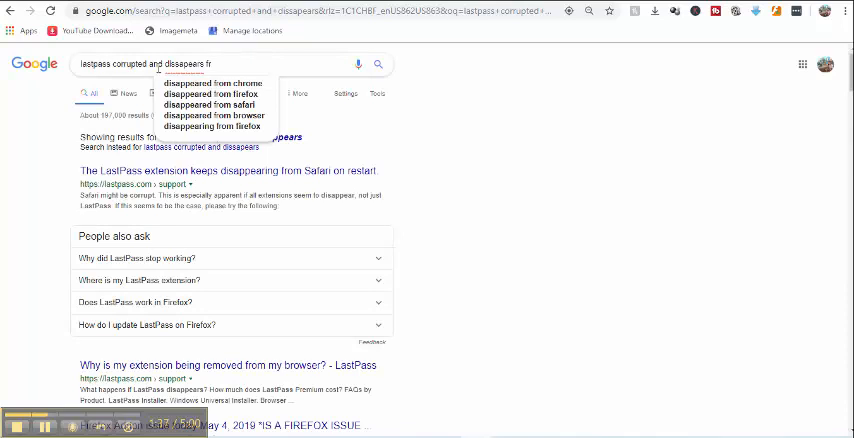
Step: Search Google about LastPass disappearing and land on the lastpass.com get-started page
{"action": "type", "text": "i"}
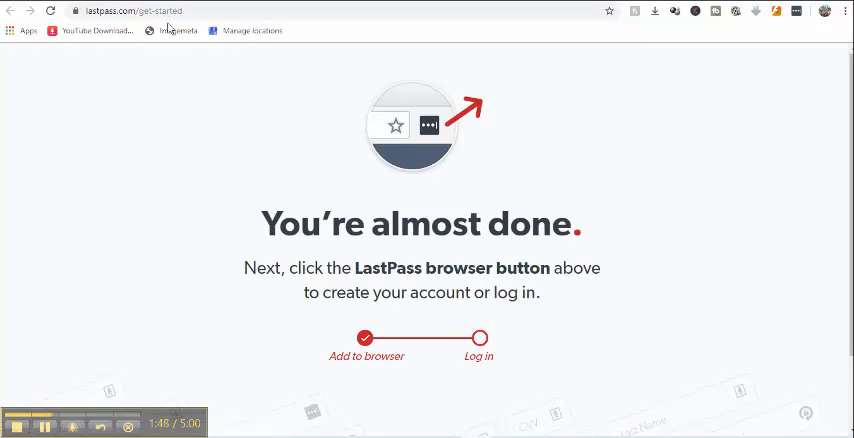
{"action": "mouse_move", "coordinate": [328, 416]}
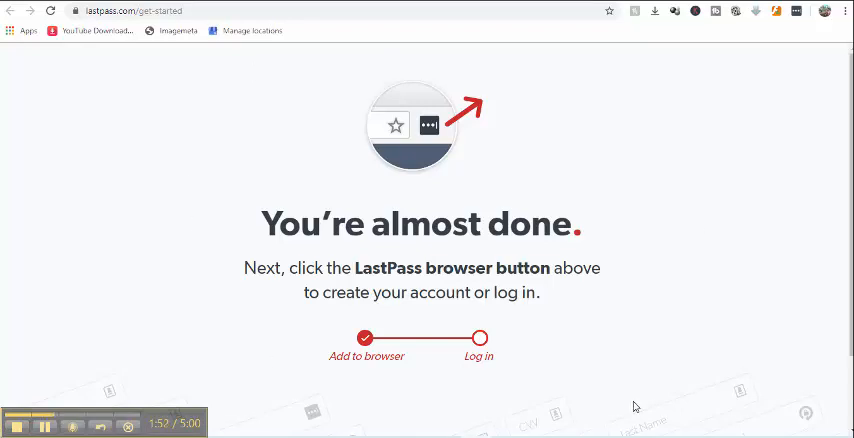
{"action": "mouse_move", "coordinate": [738, 172]}
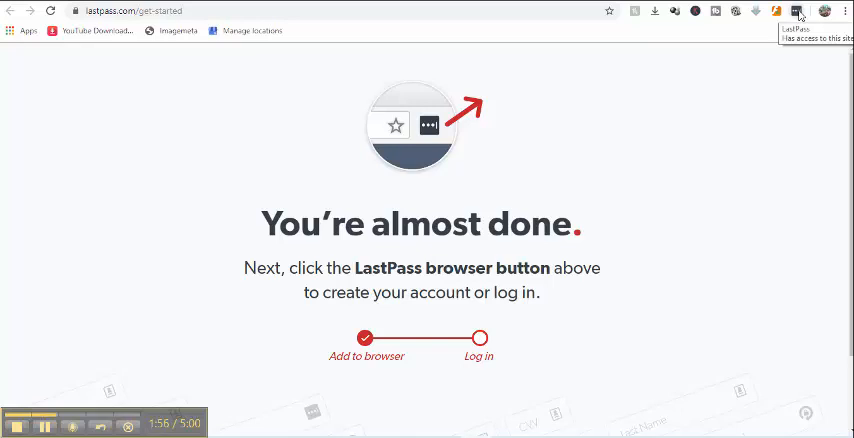
Step: Enter the account email in the LastPass toolbar popup and continue to sign in
{"action": "left_click", "coordinate": [796, 12]}
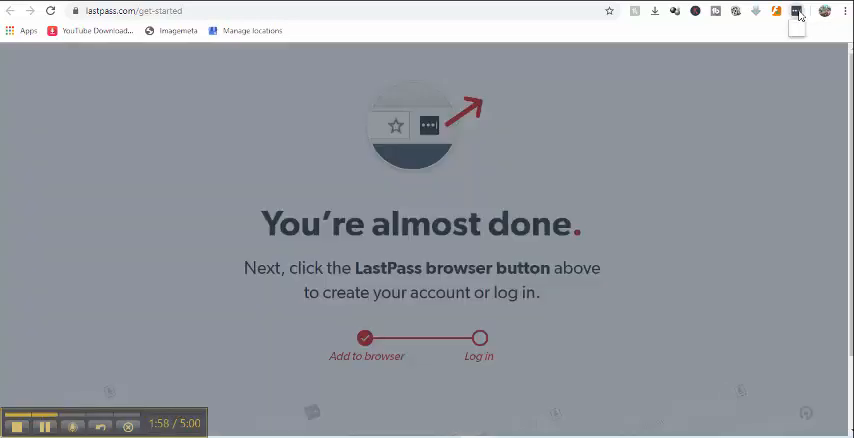
{"action": "left_click", "coordinate": [796, 12]}
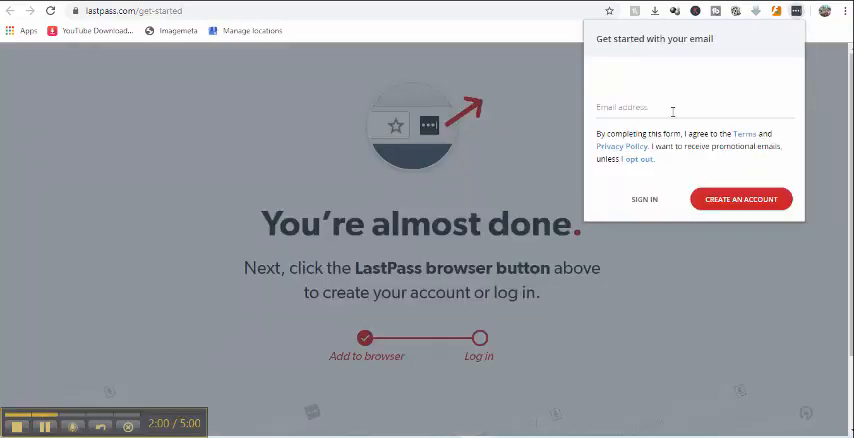
{"action": "left_click", "coordinate": [694, 108]}
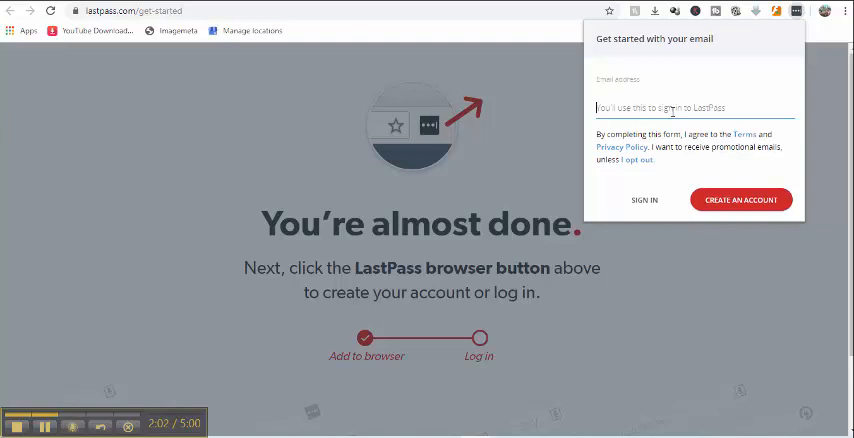
{"action": "type", "text": "richouf"}
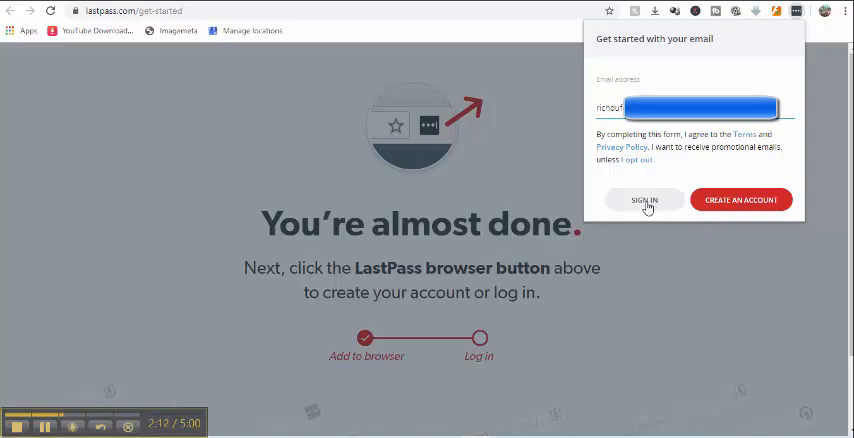
{"action": "left_click", "coordinate": [644, 200]}
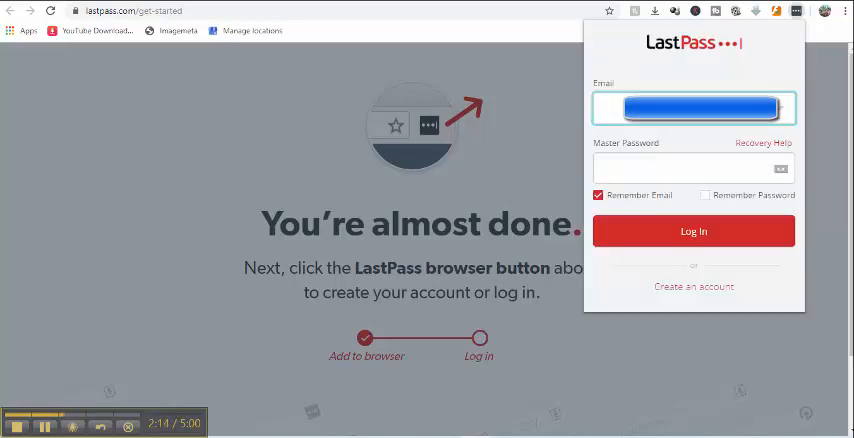
Step: Enter the master password and submit the LastPass login
{"action": "type", "text": "richd"}
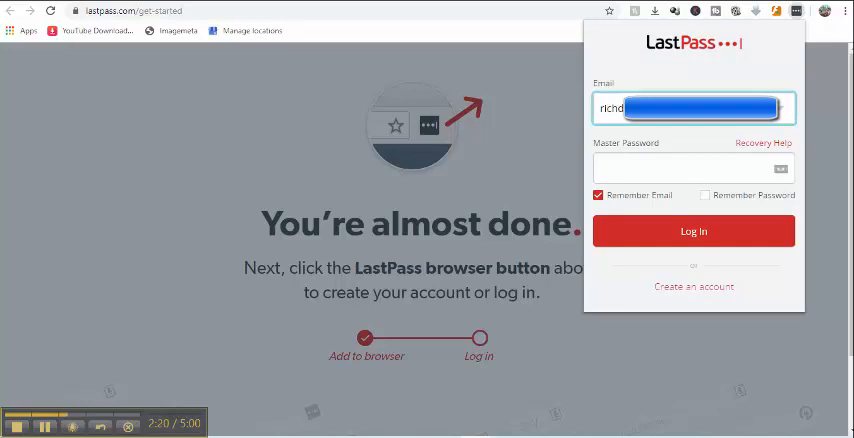
{"action": "left_click", "coordinate": [690, 168]}
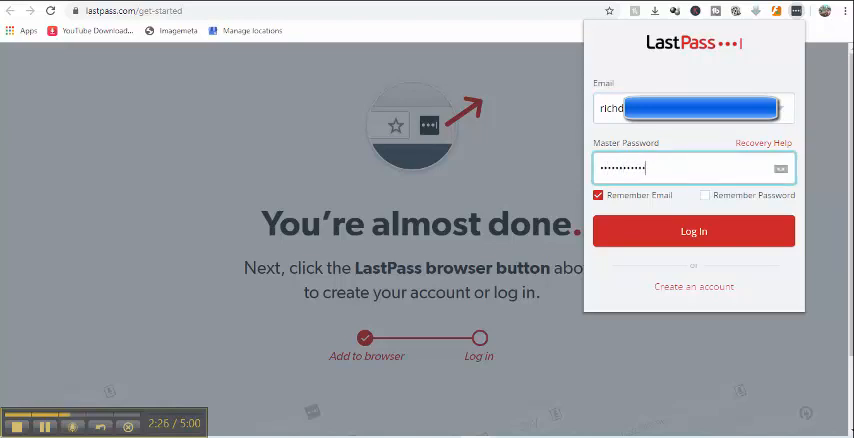
{"action": "left_click", "coordinate": [692, 232]}
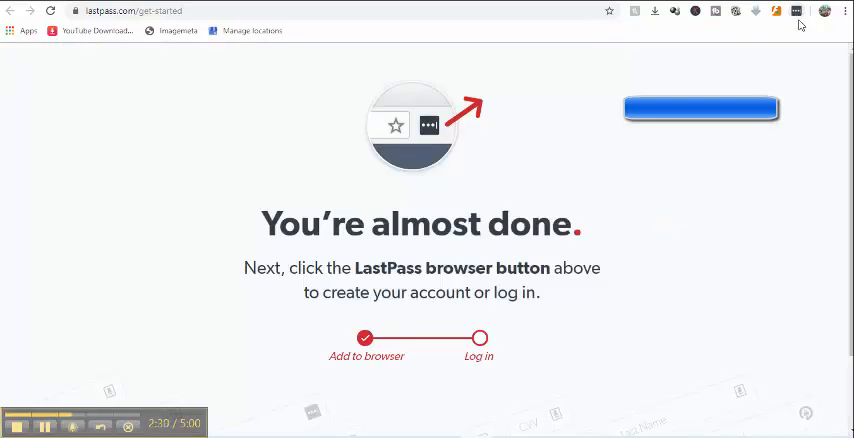
{"action": "mouse_move", "coordinate": [812, 32]}
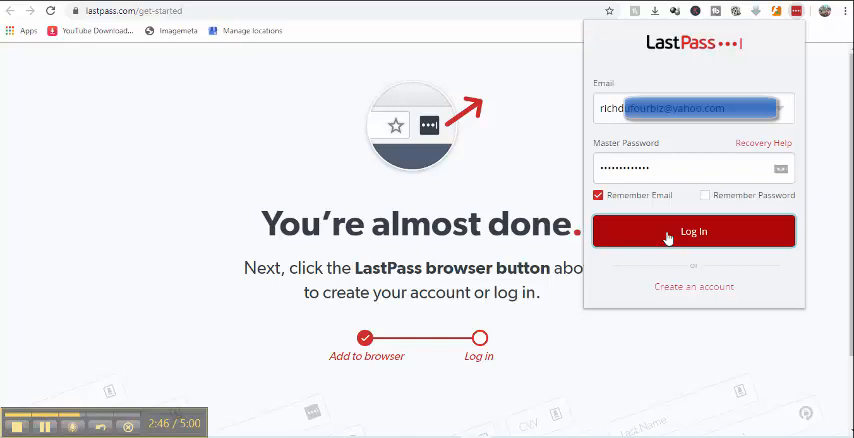
Step: Log in again from the LastPass popup to finish signing in on the 'You're almost done' page
{"action": "left_click", "coordinate": [692, 232]}
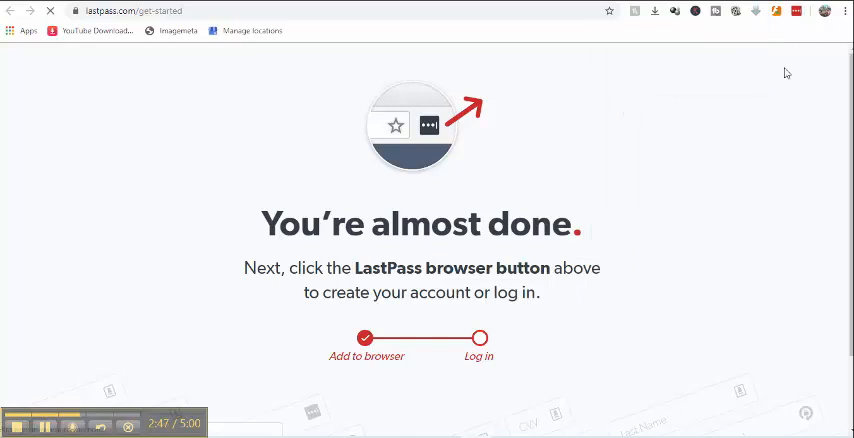
{"action": "mouse_move", "coordinate": [696, 108]}
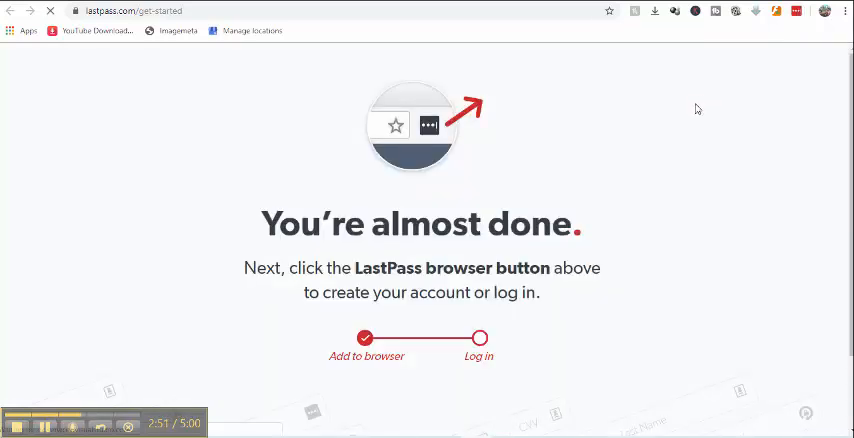
{"action": "mouse_move", "coordinate": [796, 28]}
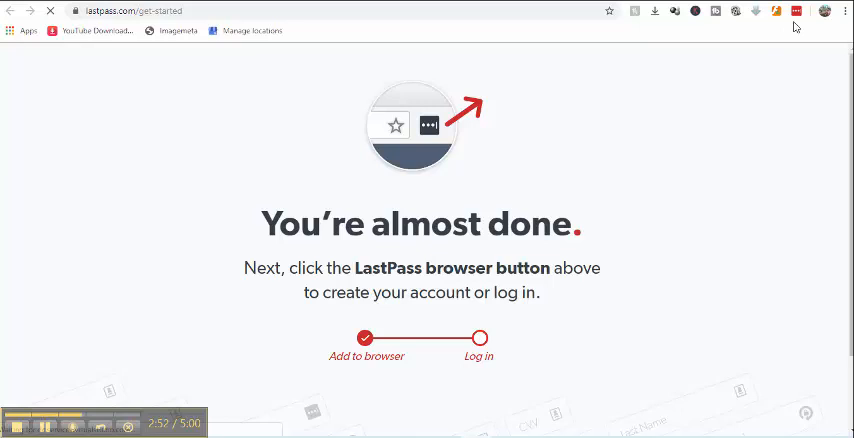